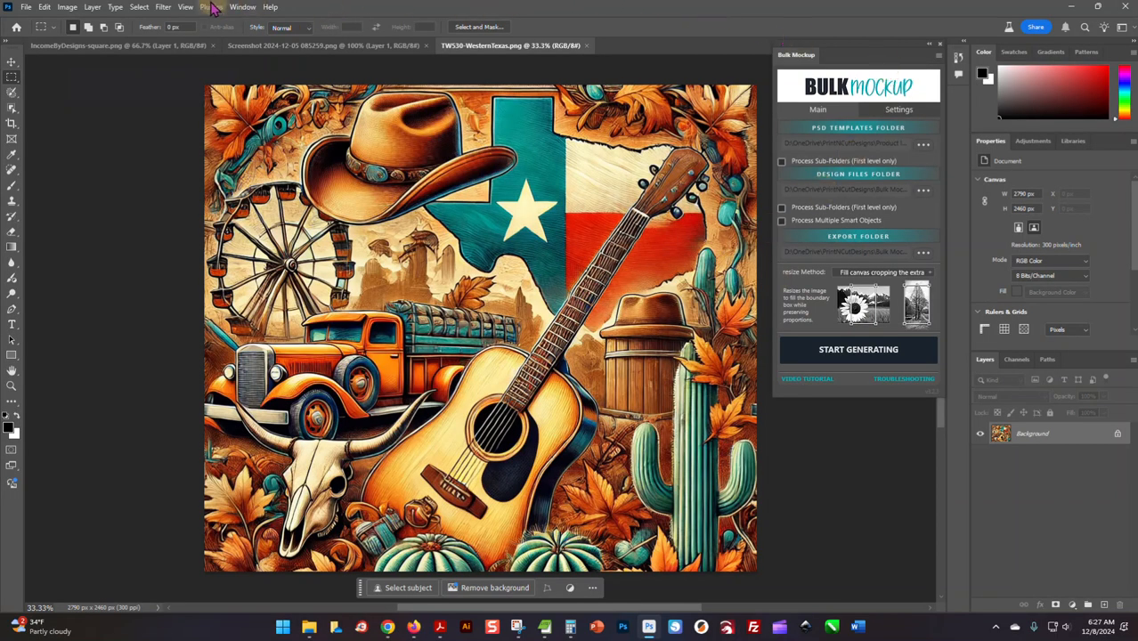
Step: Show the Bulk Mockup panel and set the 20oz Skinny Tumbler Mockup psd folder as PSD Templates Folder
click(212, 7)
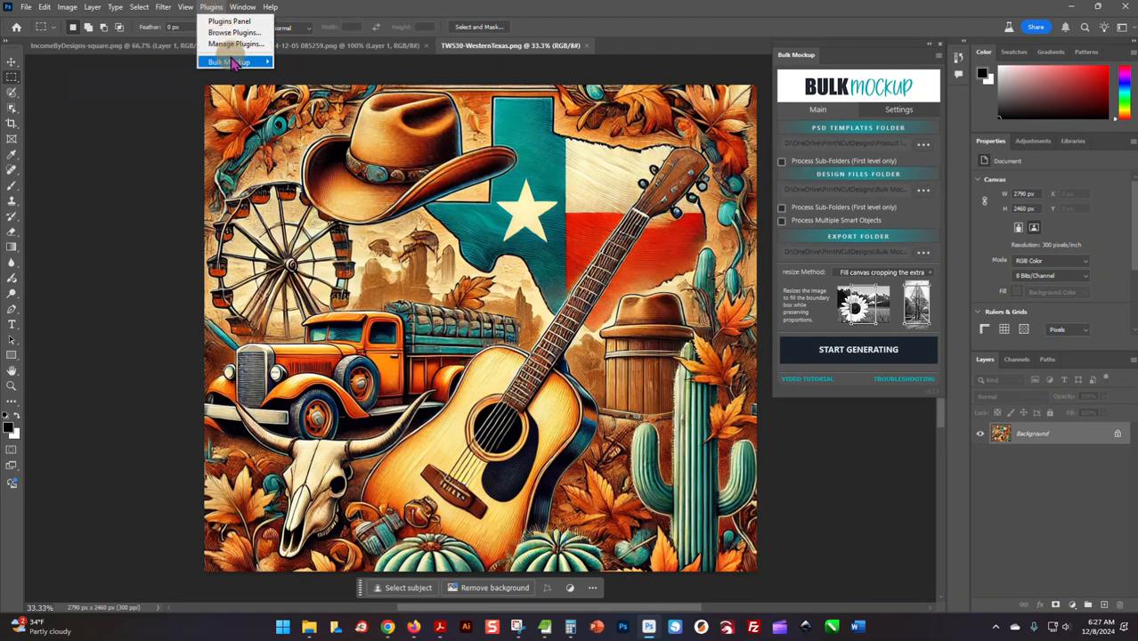
click(242, 7)
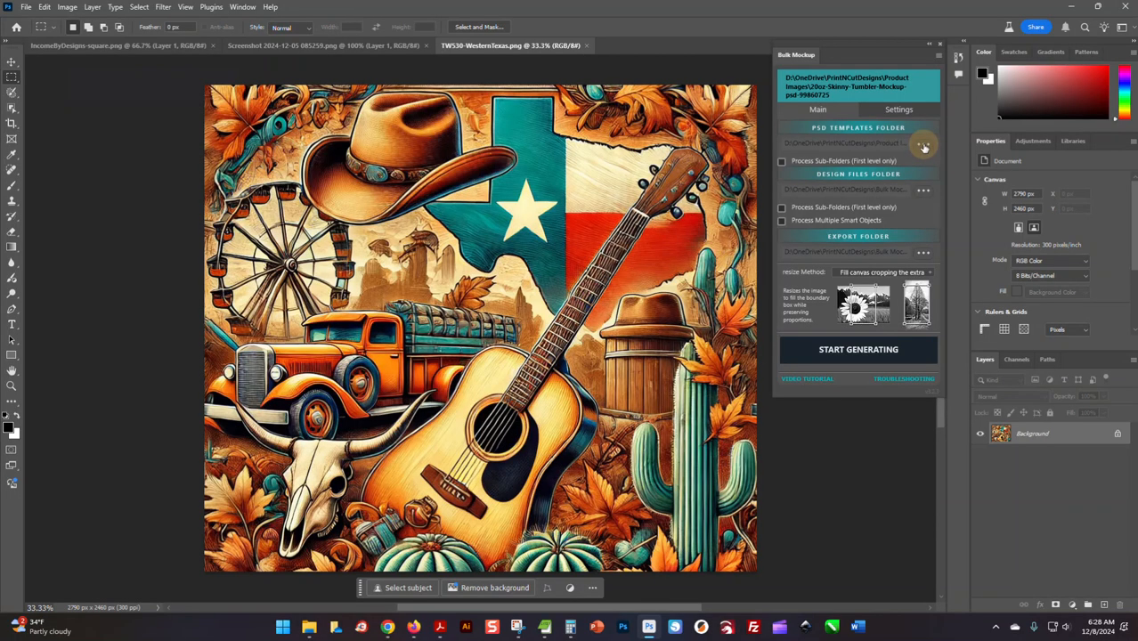
click(923, 145)
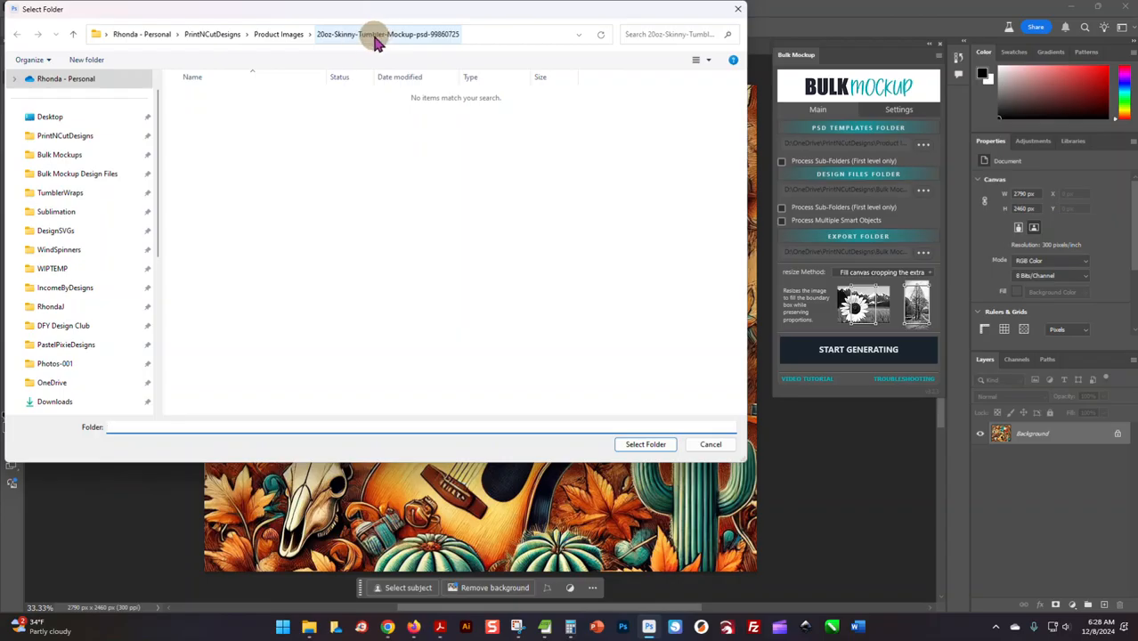
click(386, 33)
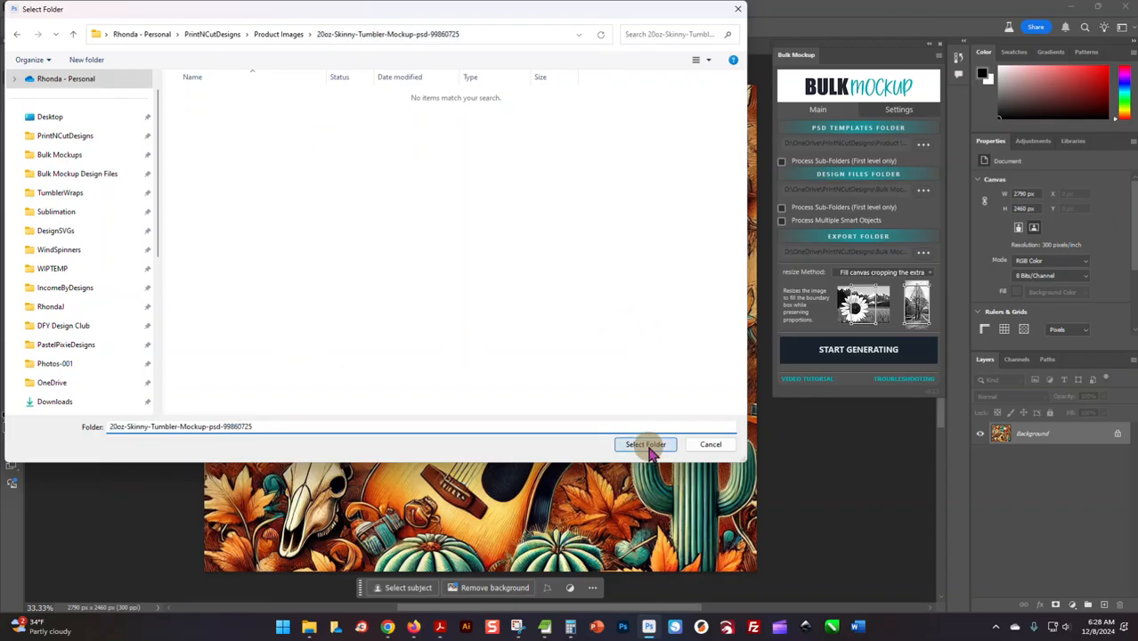
click(645, 445)
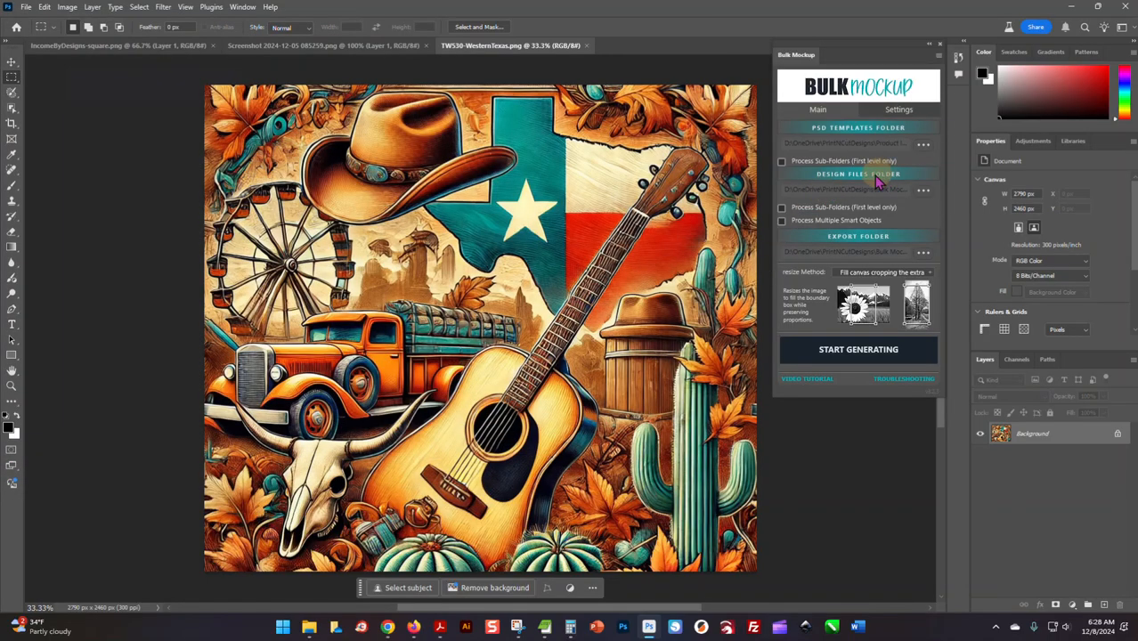
mouse_move(912, 181)
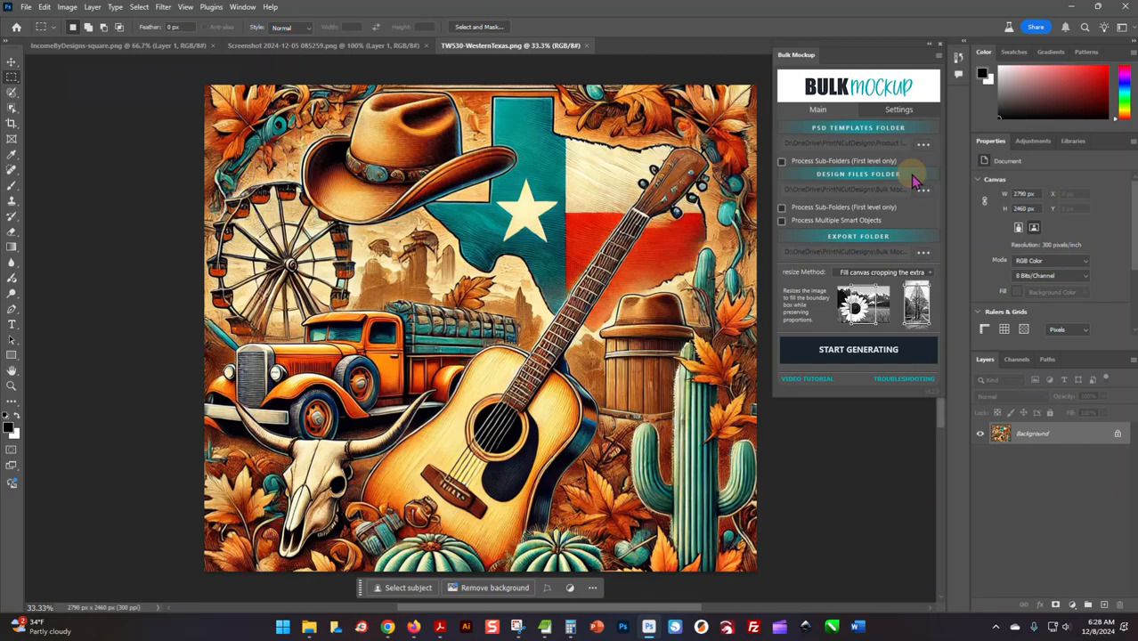
Step: Set Bulk Mockup Design Files as the Design Files Folder
click(923, 189)
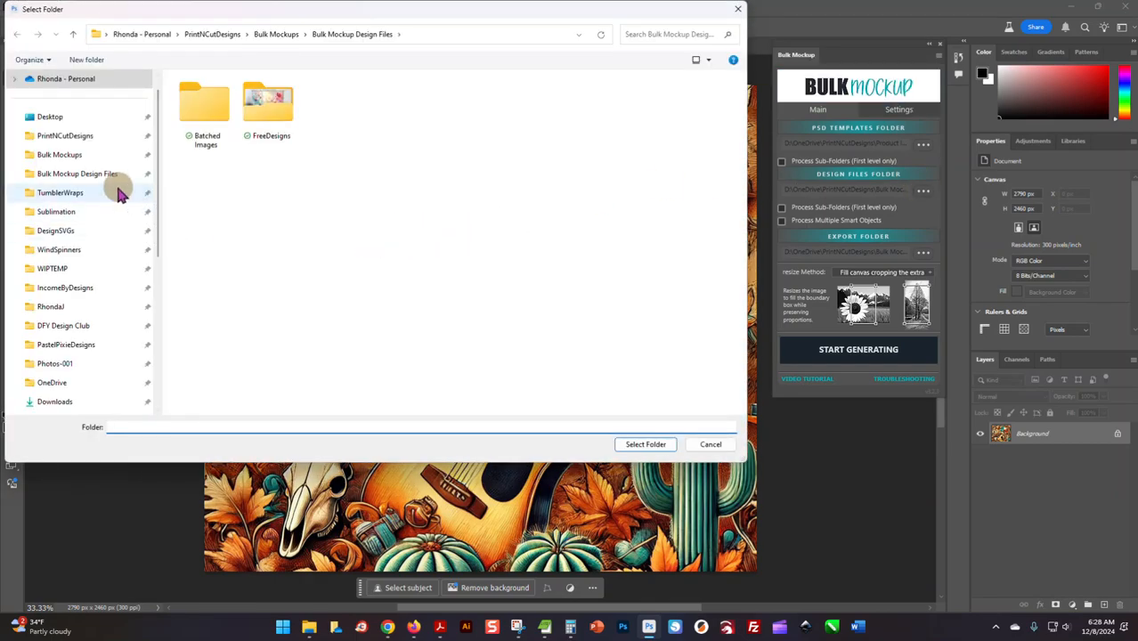
click(78, 174)
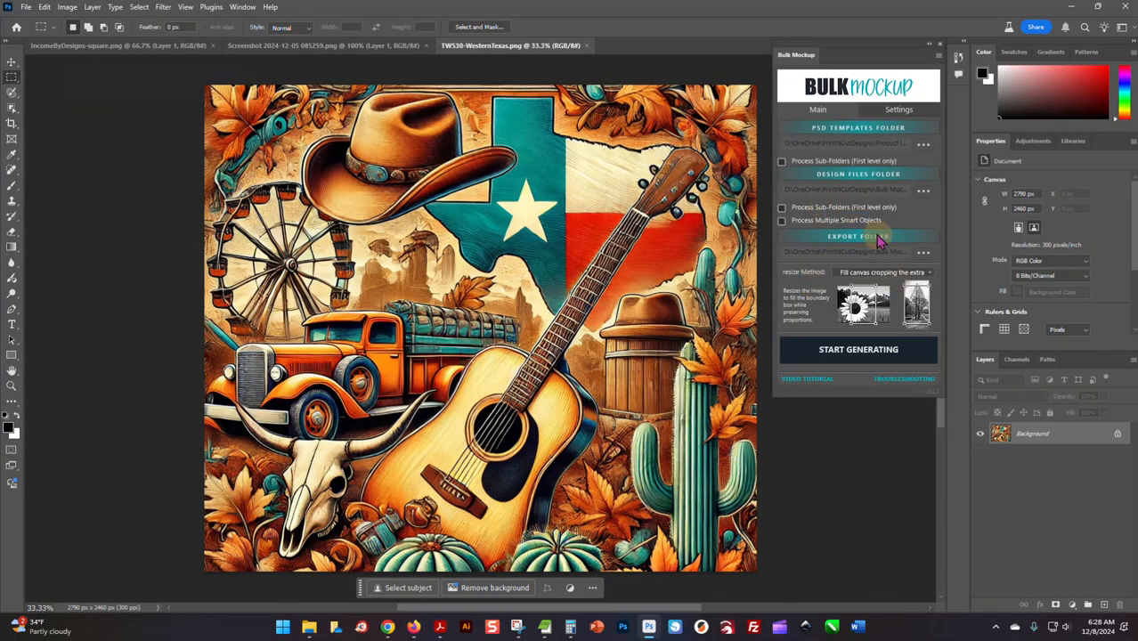
Step: Set the empty Batched Images folder as the Export Folder
click(923, 253)
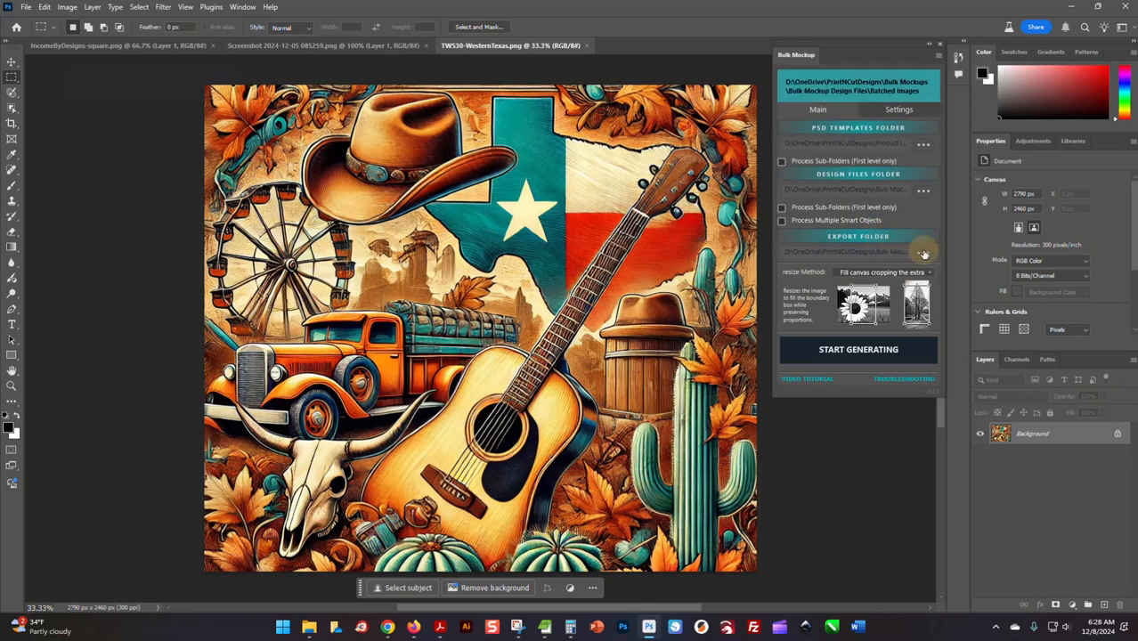
click(923, 251)
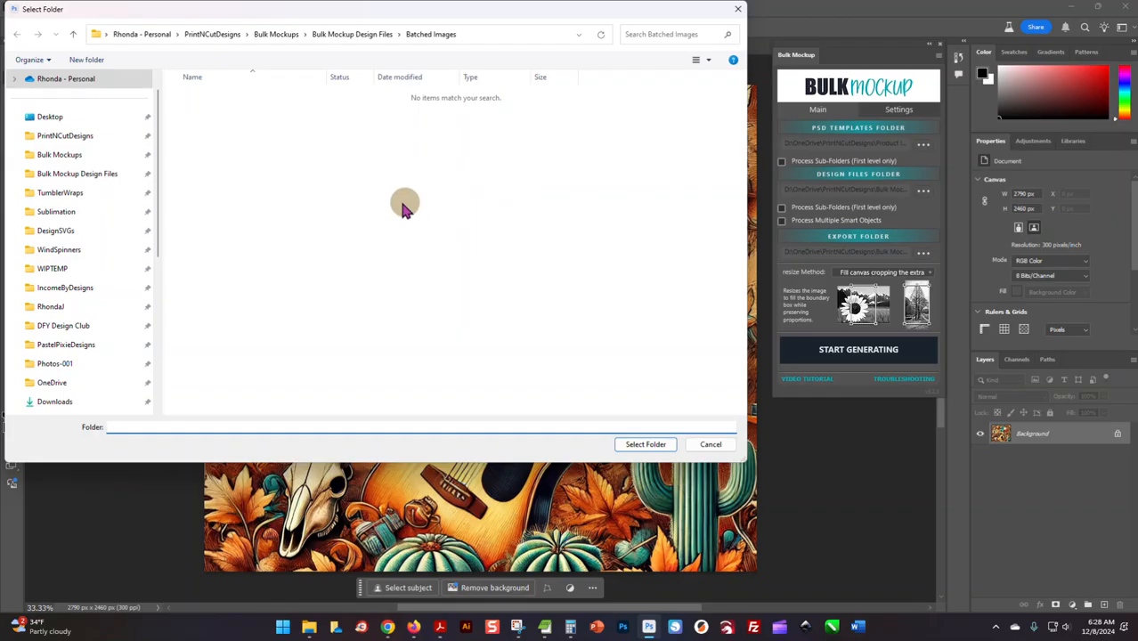
mouse_move(290, 144)
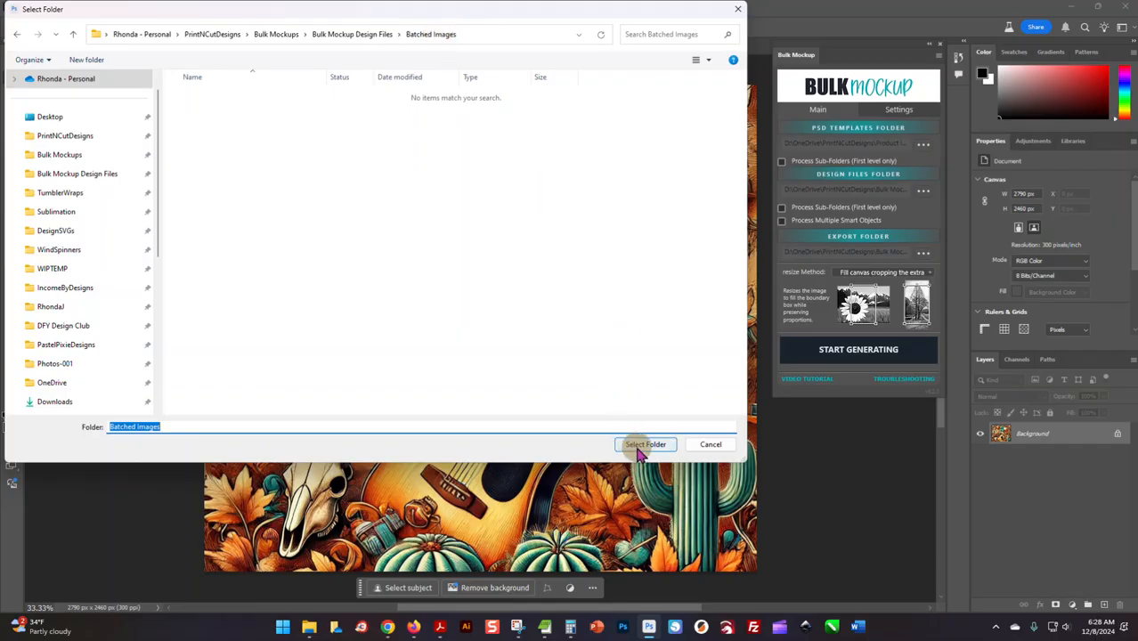
click(645, 445)
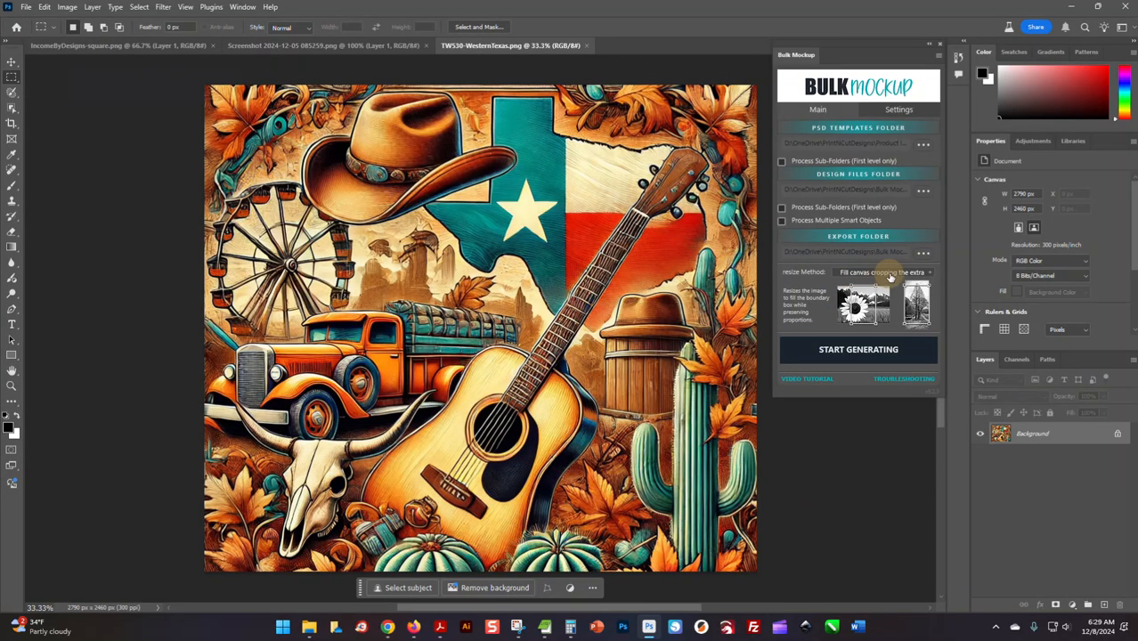
Step: Set the Resize Method to a fit-to-canvas option instead of fill-and-crop
click(882, 271)
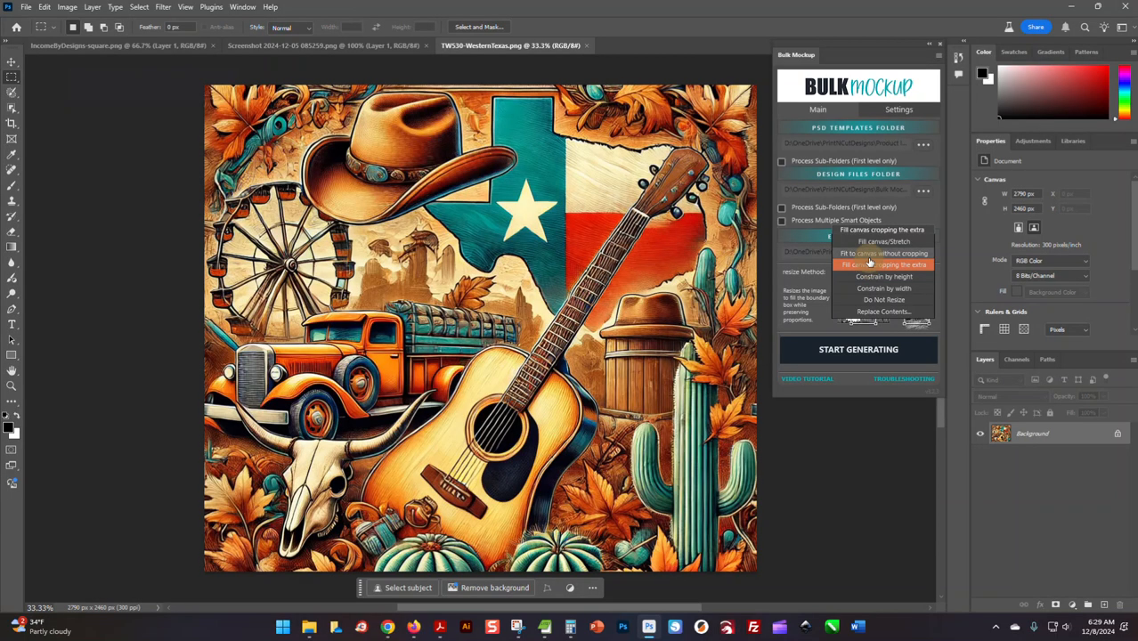
click(883, 253)
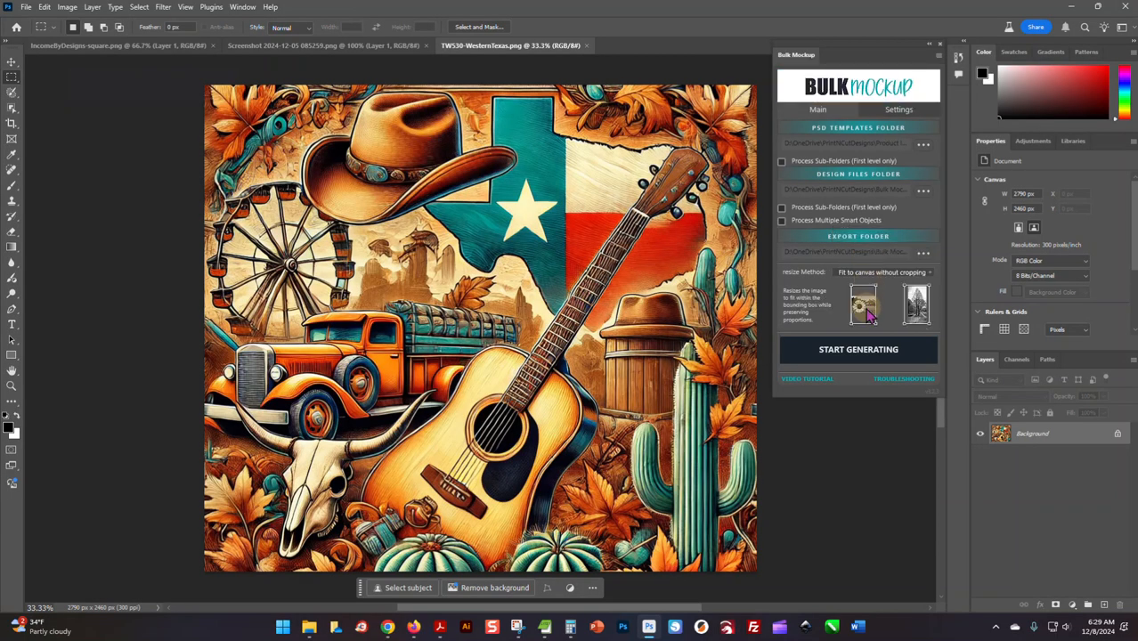
click(881, 271)
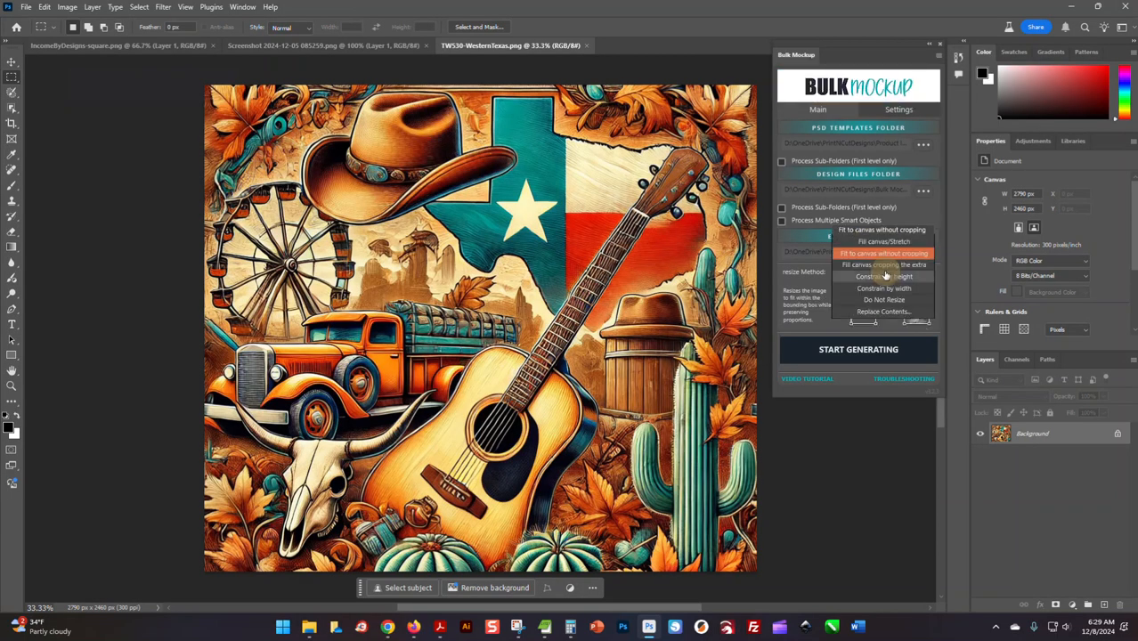
click(884, 264)
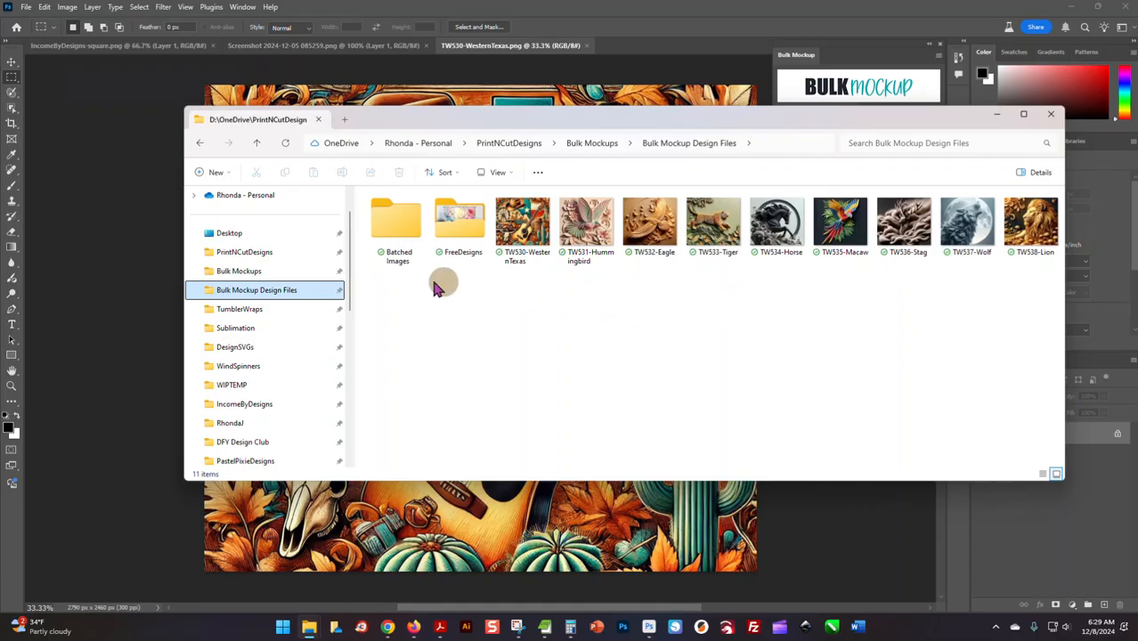
Step: Open the Batched Images folder in File Explorer and confirm it is still empty
click(396, 222)
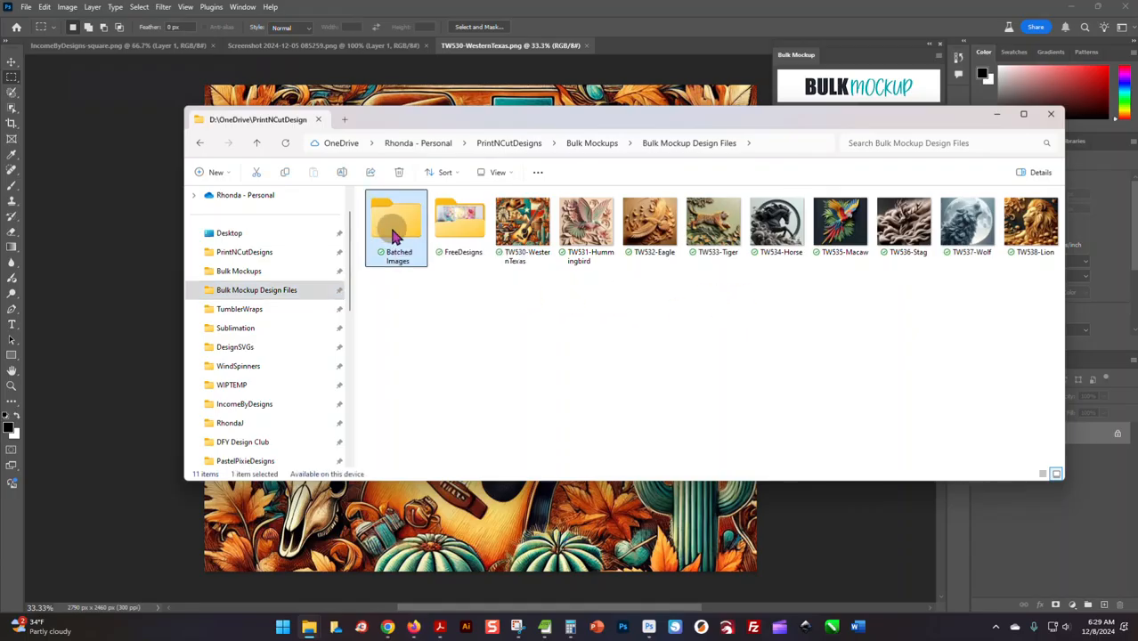
double_click(397, 220)
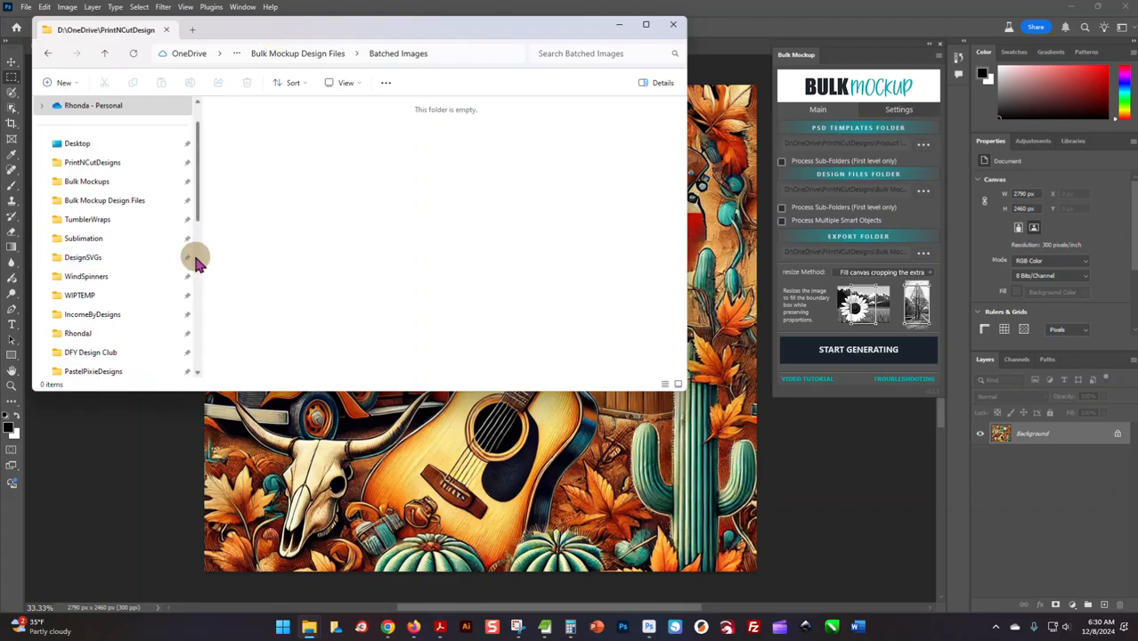
mouse_move(203, 260)
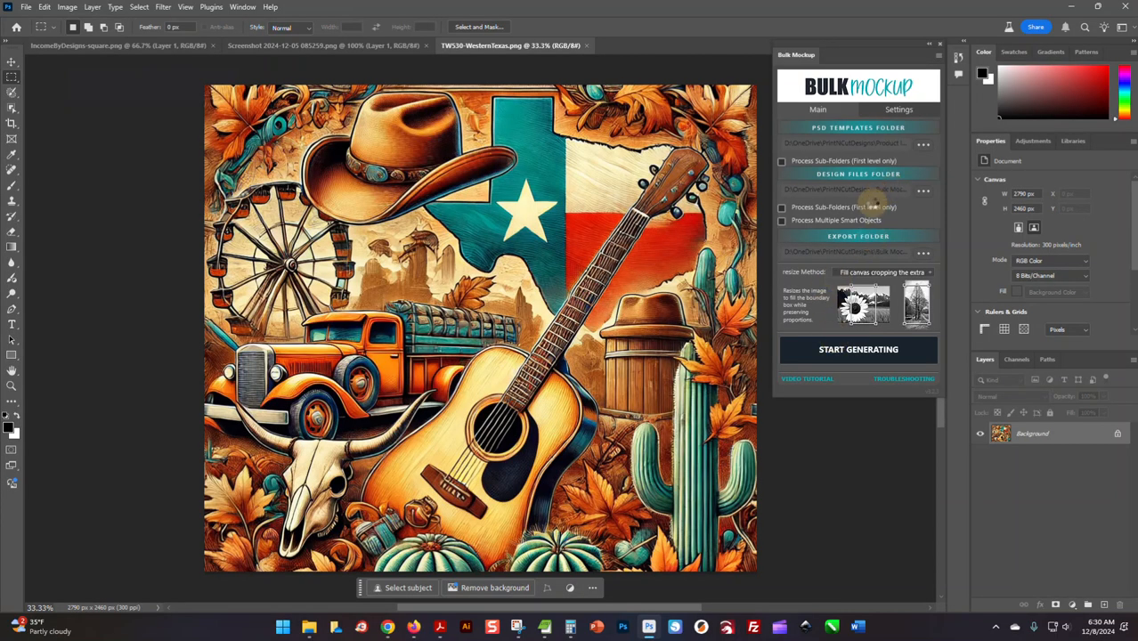
Step: Start Generating the tumbler mockups and watch the JPGs land in Batched Images
click(858, 349)
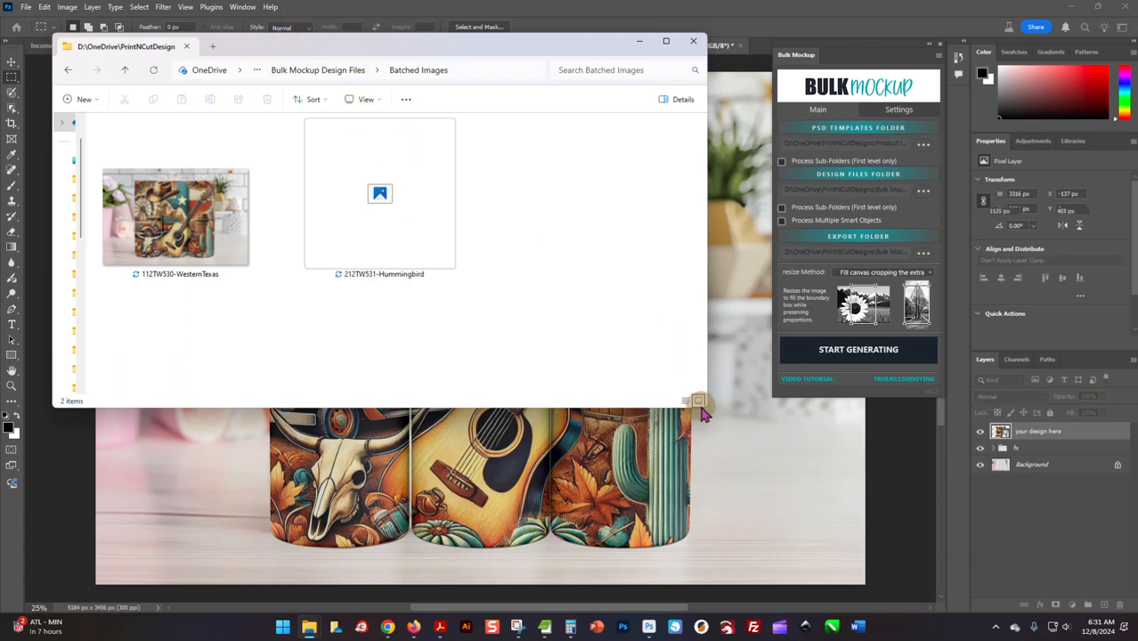
click(380, 193)
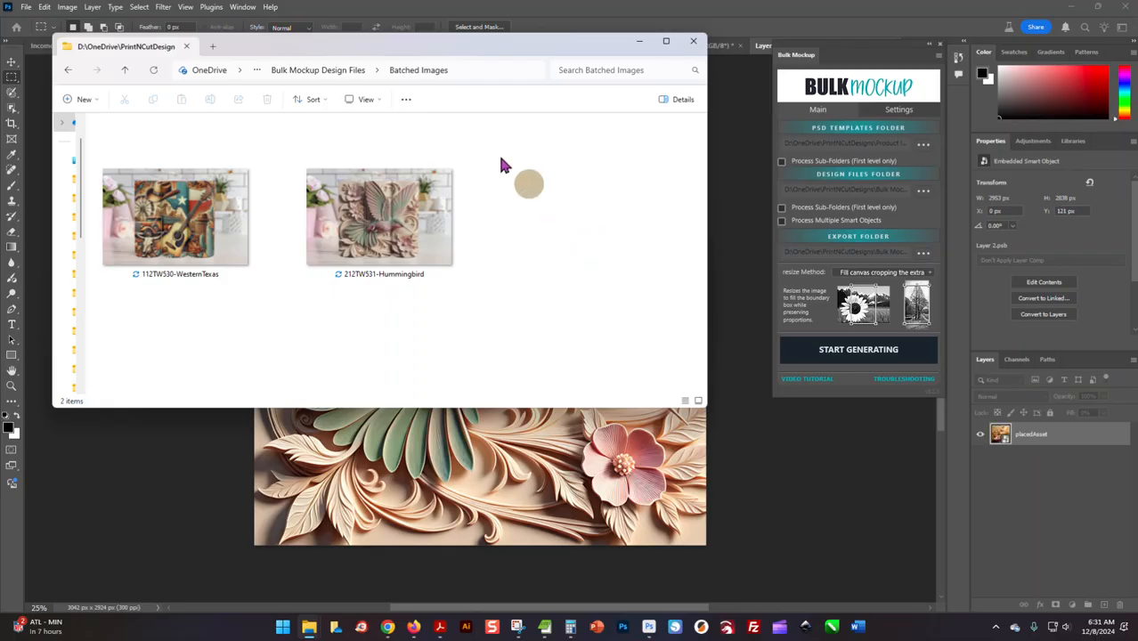
click(858, 347)
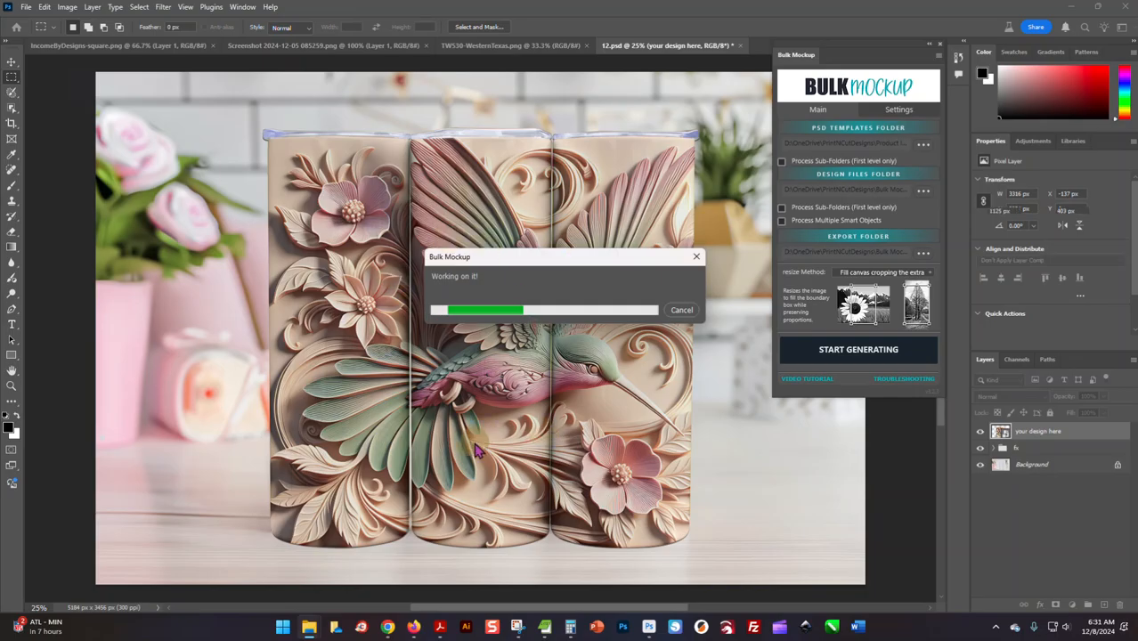
mouse_move(648, 429)
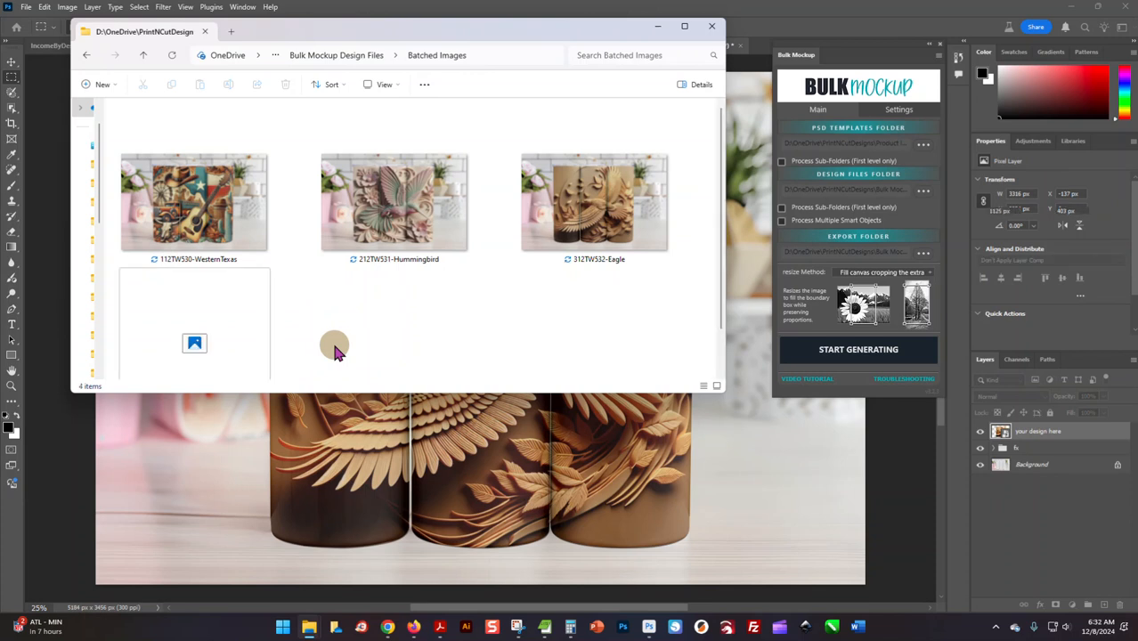
mouse_move(507, 276)
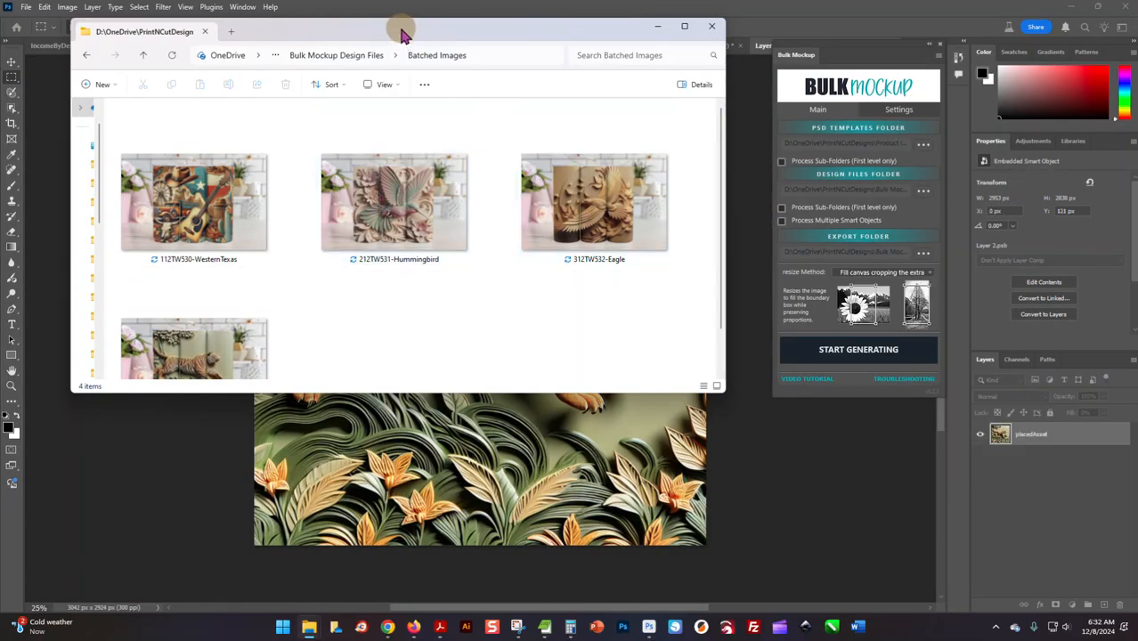
click(858, 349)
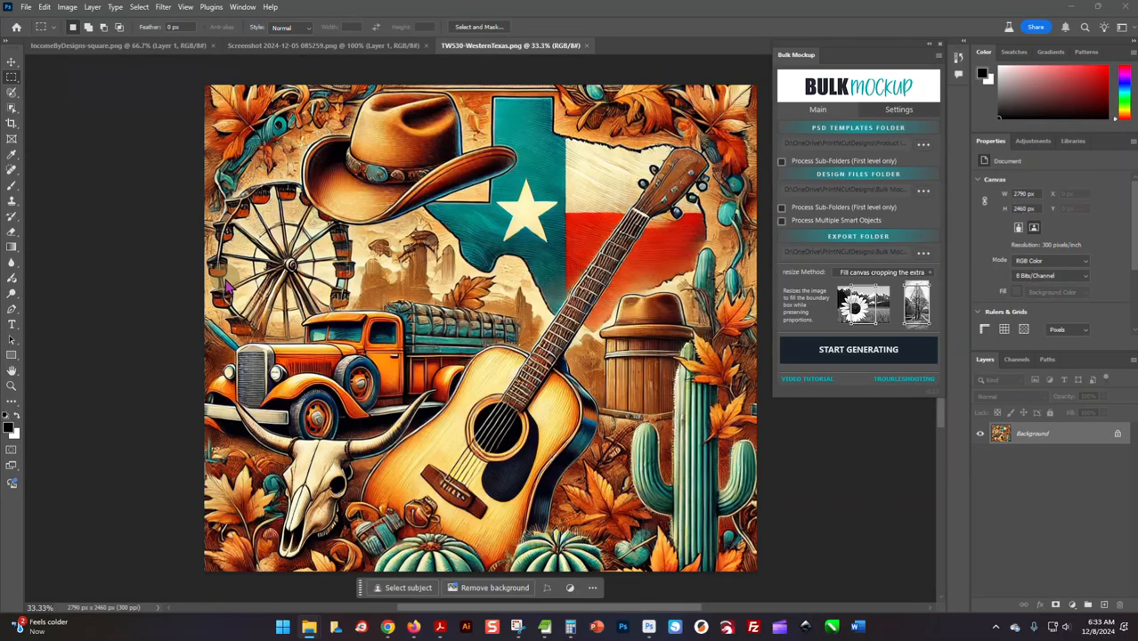
mouse_move(419, 200)
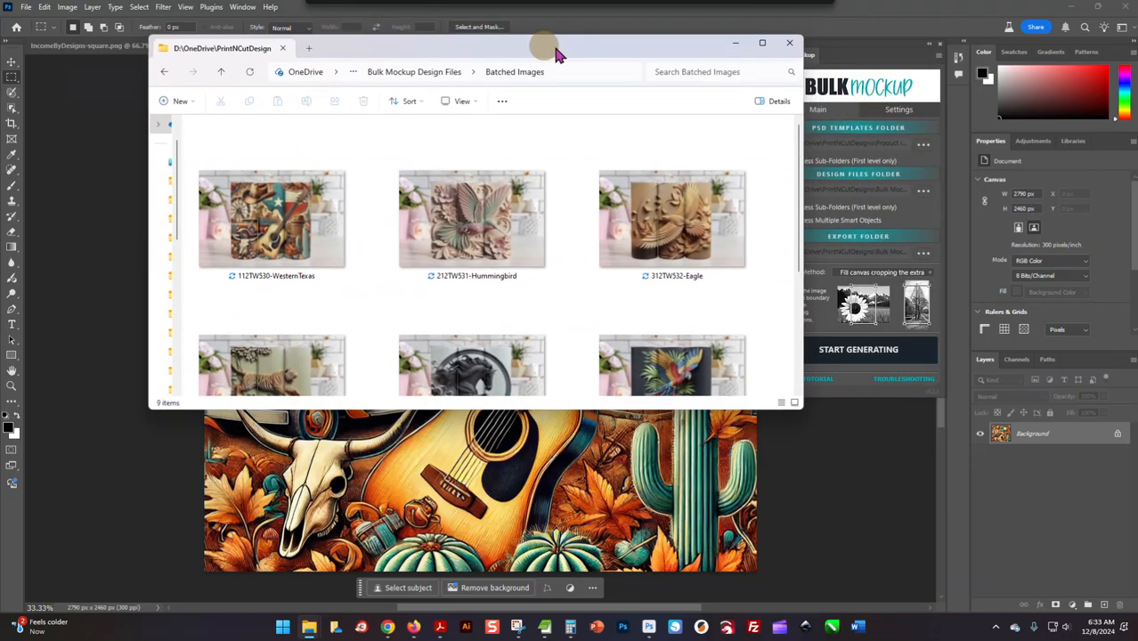
Step: Maximize Batched Images and open the Western Texas mockup JPG with Photos
click(762, 43)
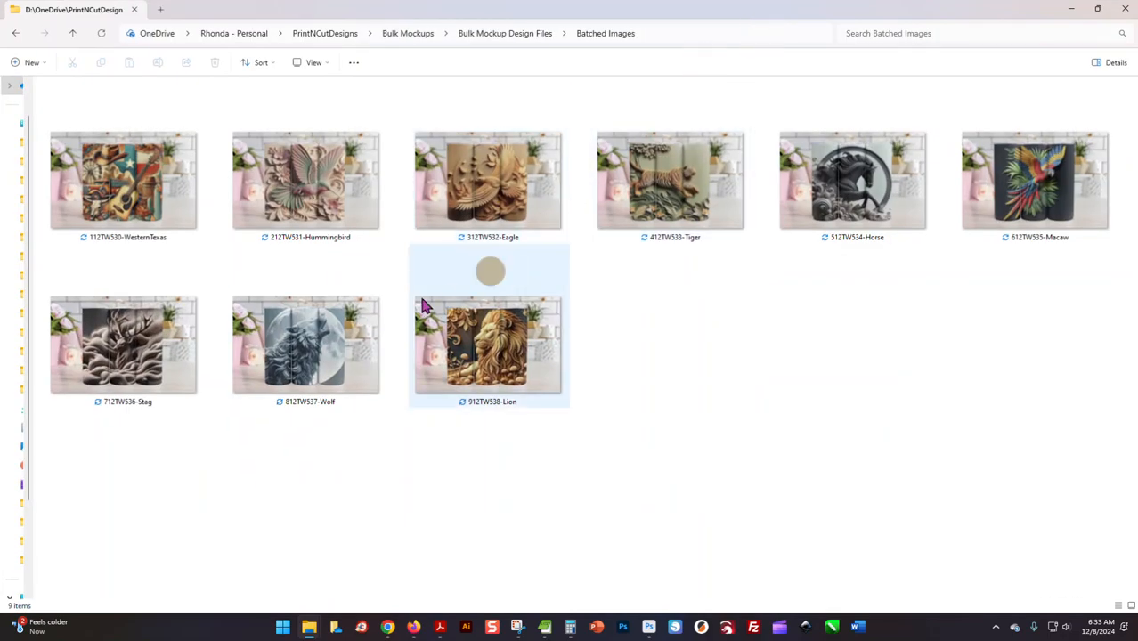
click(123, 178)
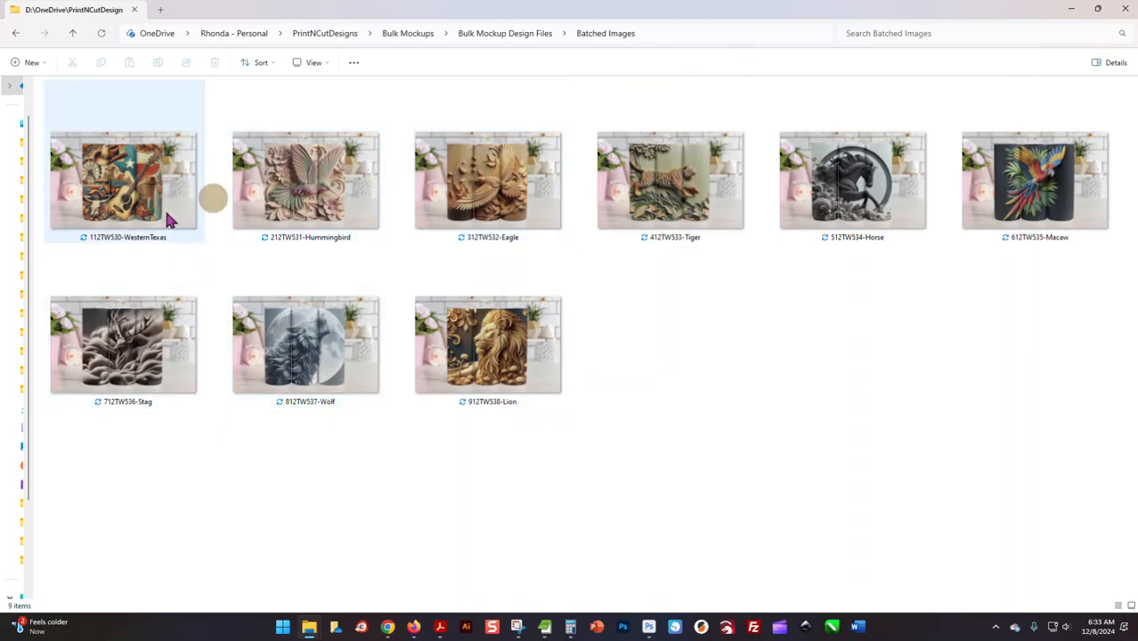
click(125, 178)
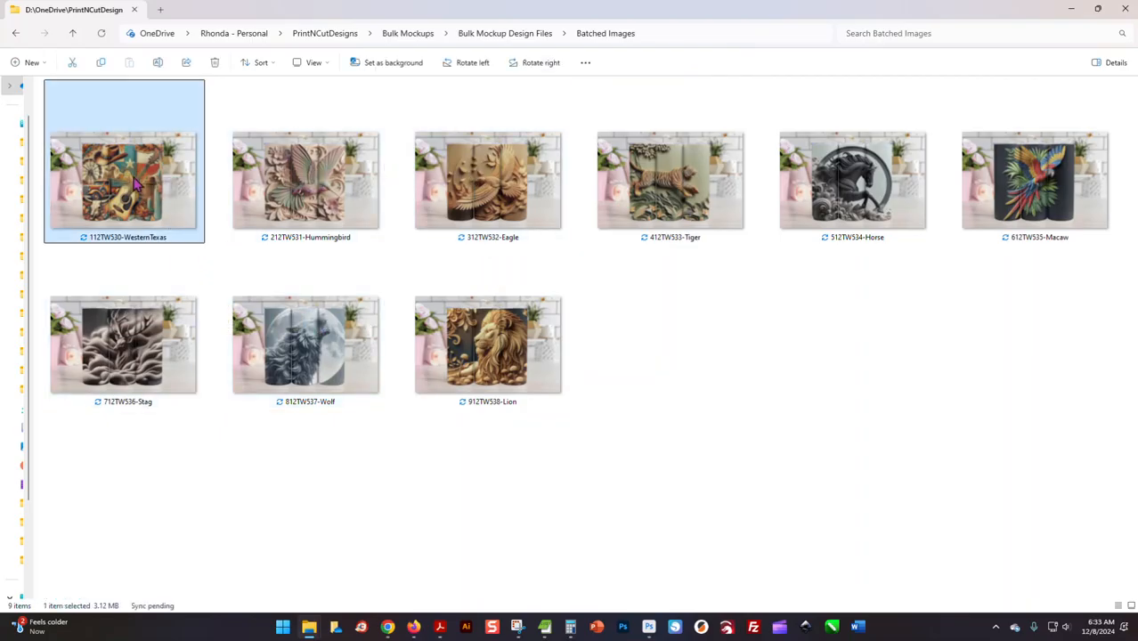
right_click(124, 178)
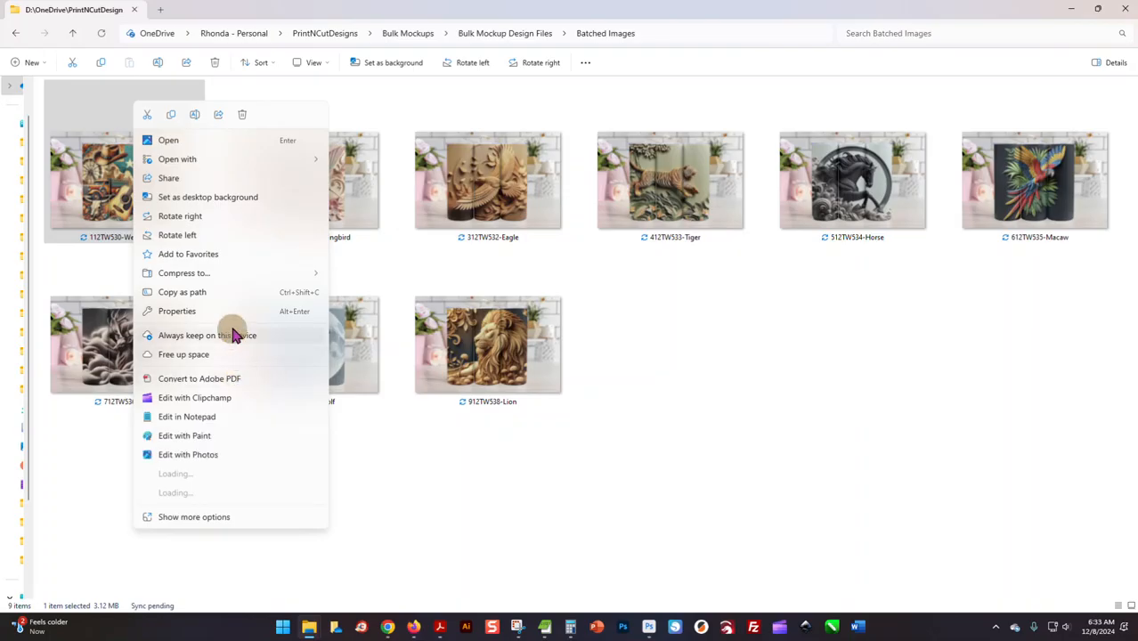
click(178, 159)
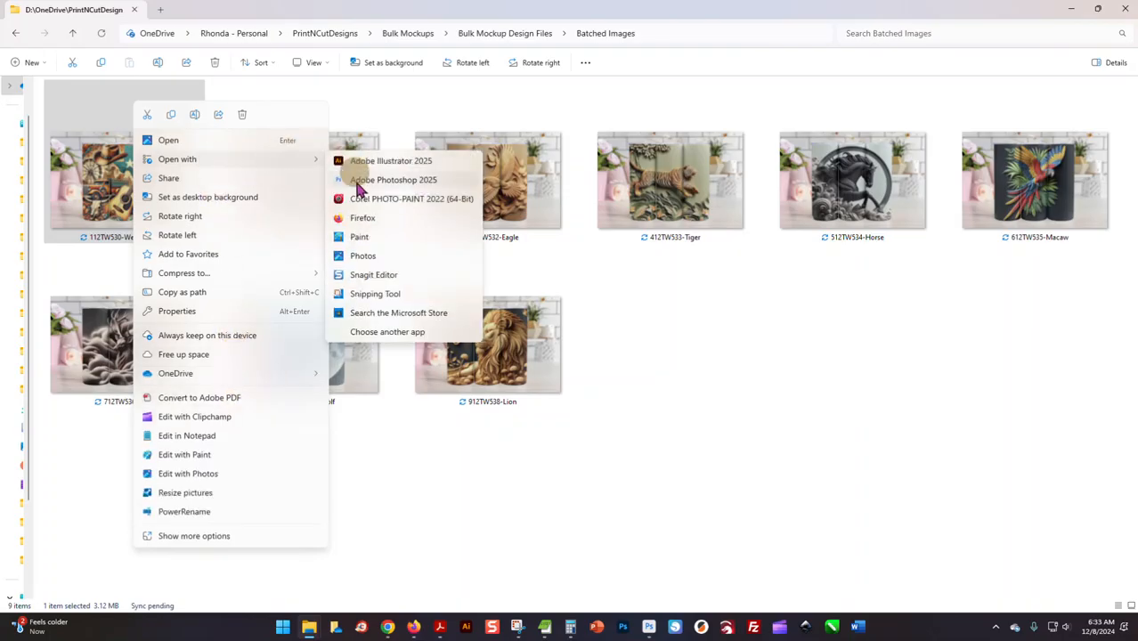
mouse_move(389, 257)
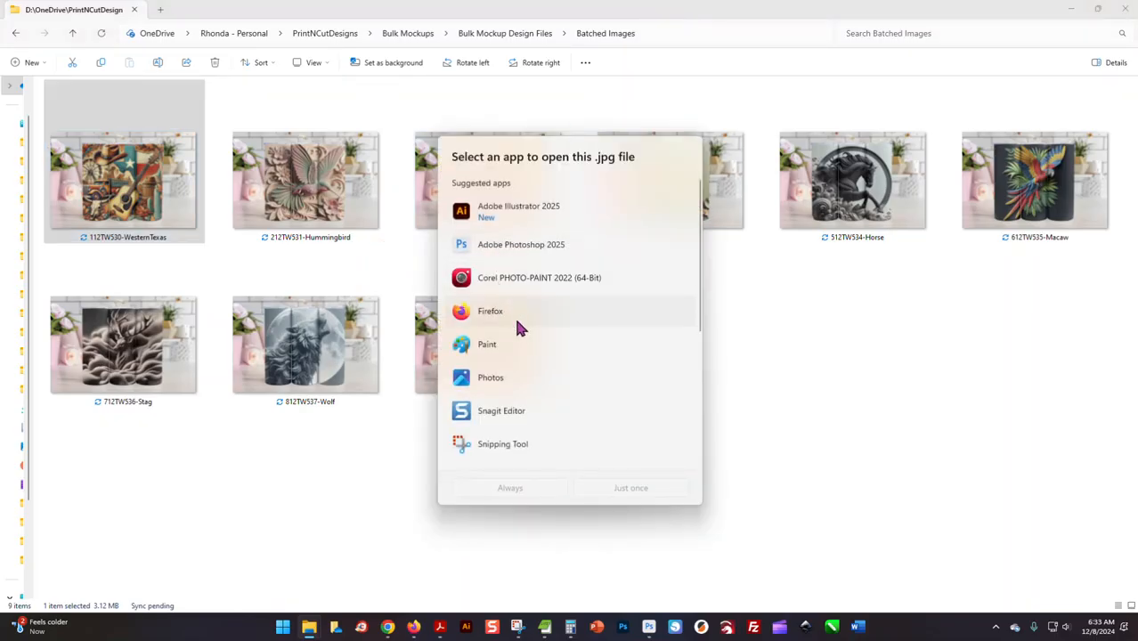
mouse_move(523, 383)
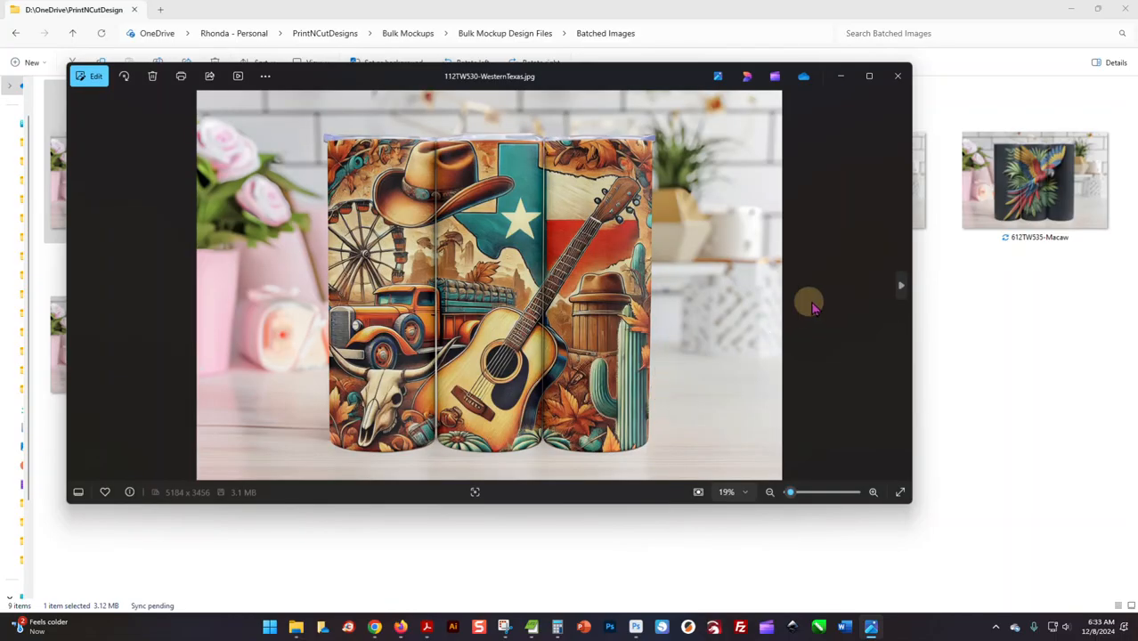
Step: Advance to the next mockup in Photos, heading toward the Lion design
click(902, 285)
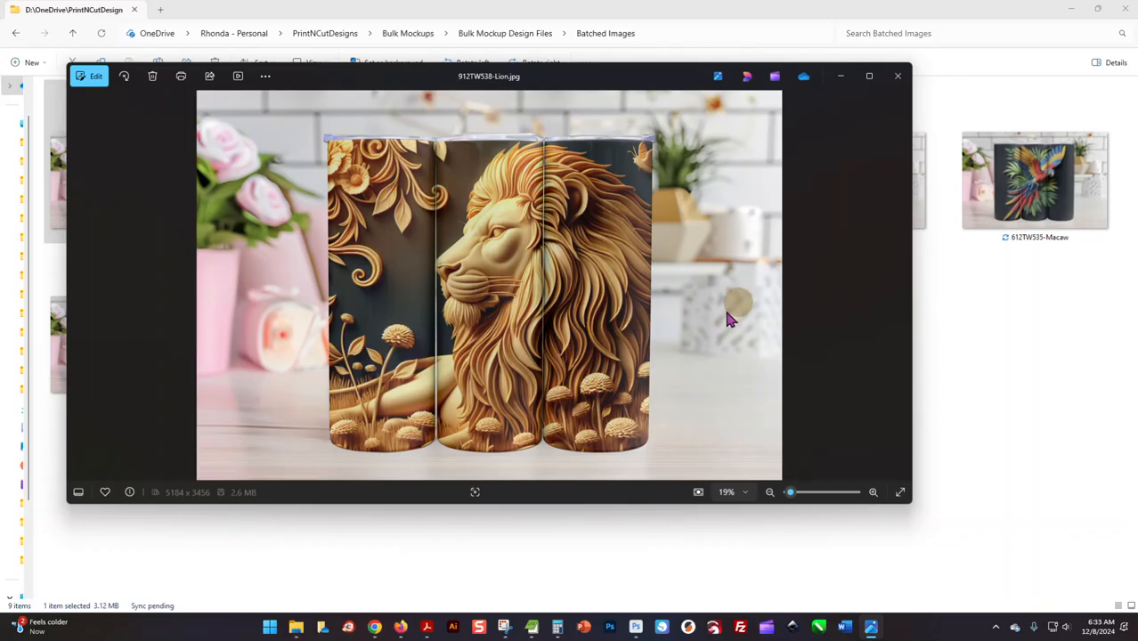
mouse_move(730, 310)
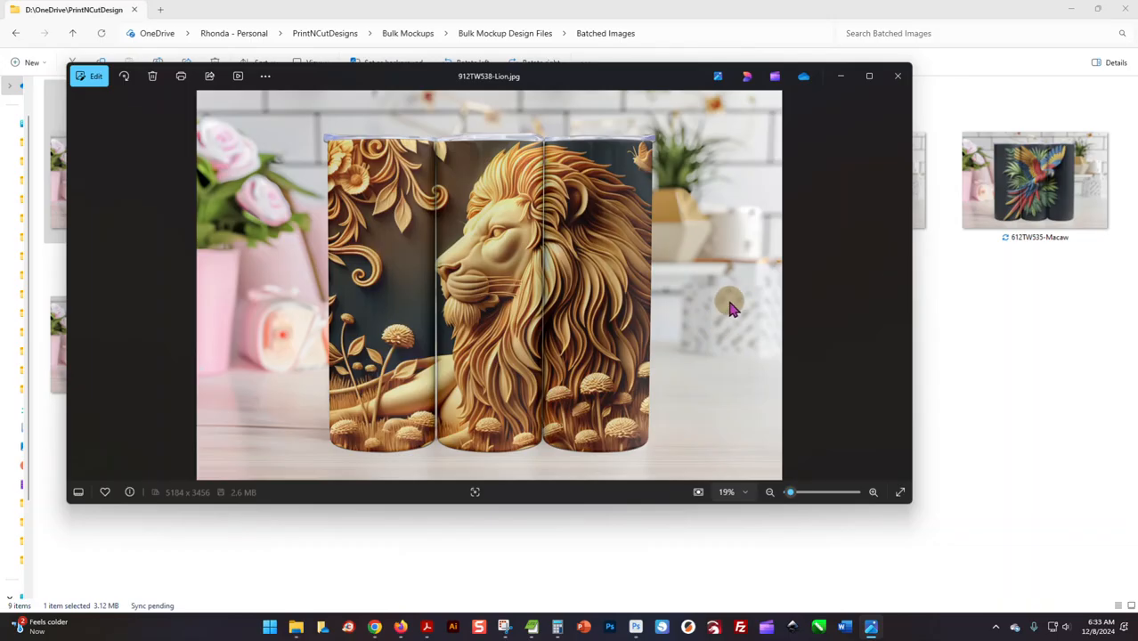